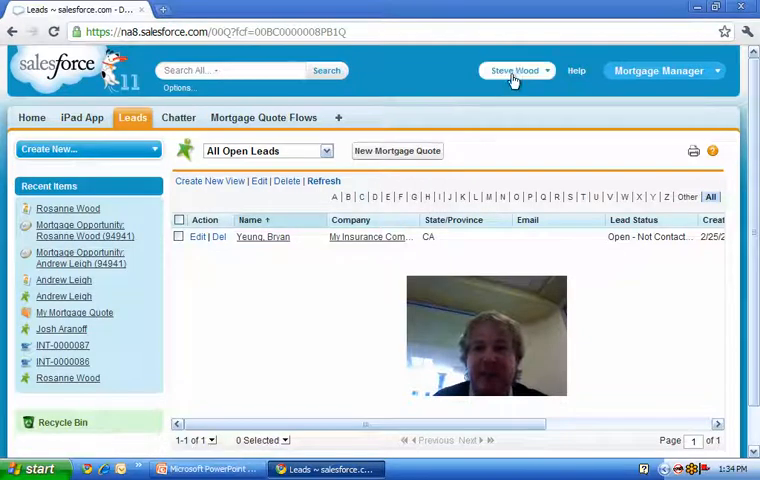
Step: Navigate from the user menu into Setup and reach the Flows list under Create > Workflow & Approvals
{"action": "left_click", "coordinate": [516, 70]}
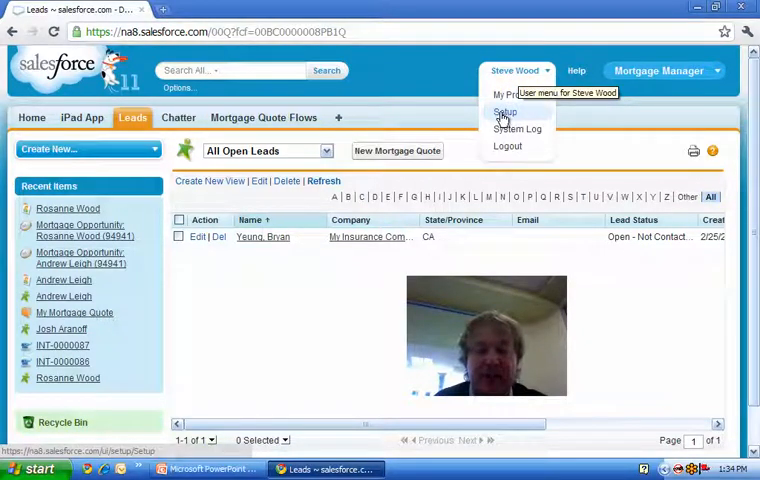
{"action": "left_click", "coordinate": [504, 112]}
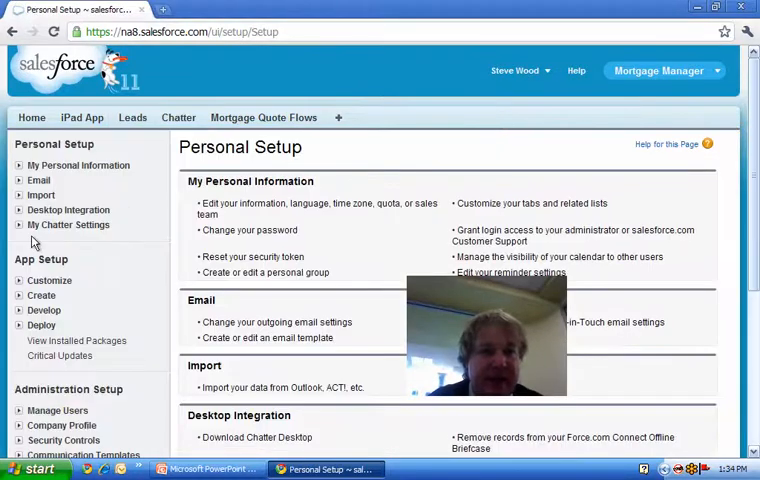
{"action": "left_click", "coordinate": [40, 296]}
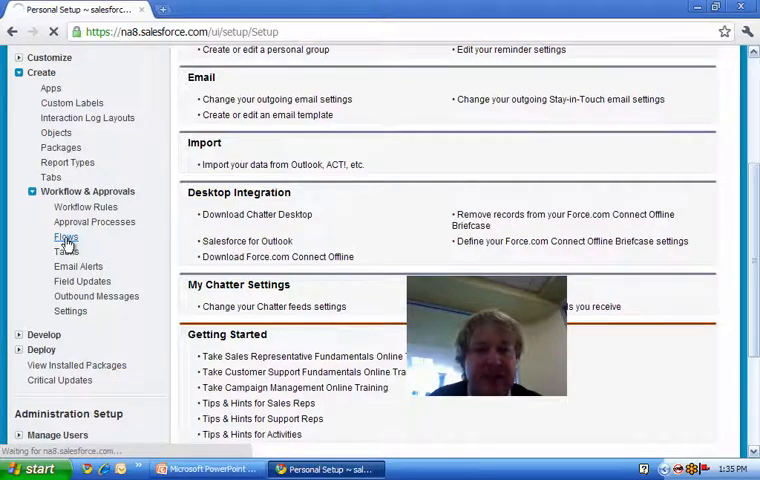
{"action": "left_click", "coordinate": [64, 236]}
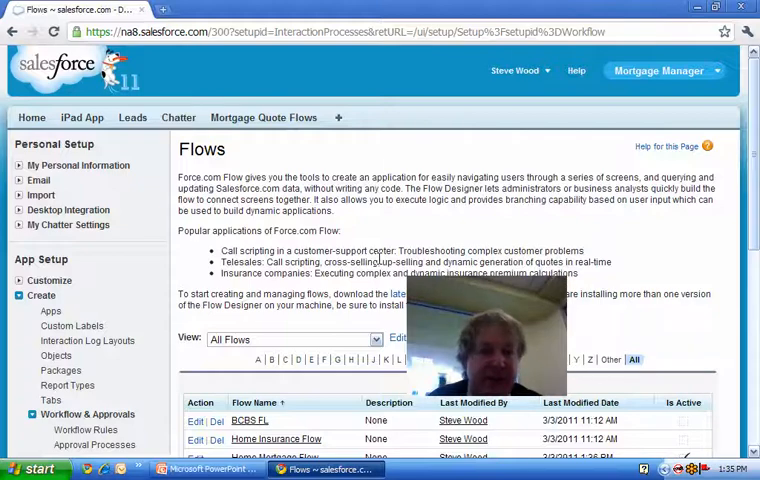
{"action": "scroll", "scroll_direction": "down", "scroll_amount": 3}
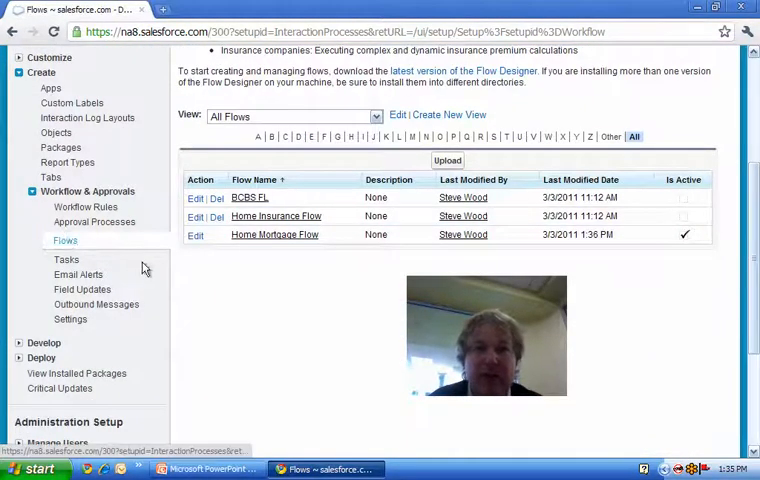
{"action": "scroll", "scroll_direction": "up", "scroll_amount": 3}
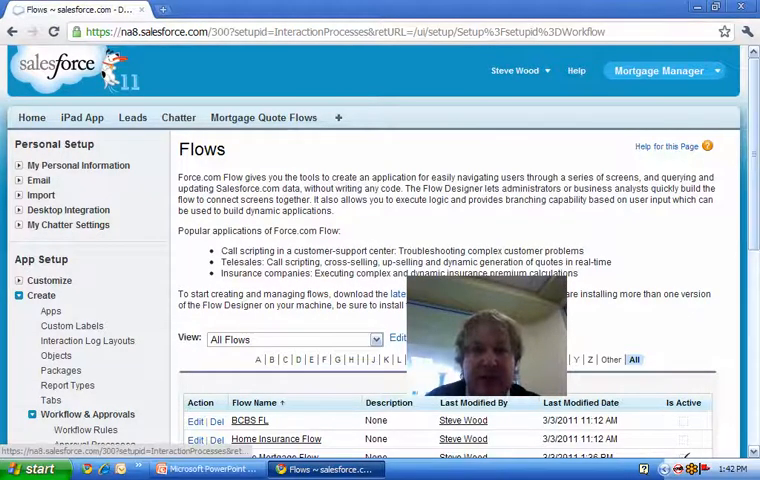
Step: Download the Flow Designer .exe installer, keep it, and run its setup
{"action": "left_click", "coordinate": [308, 8]}
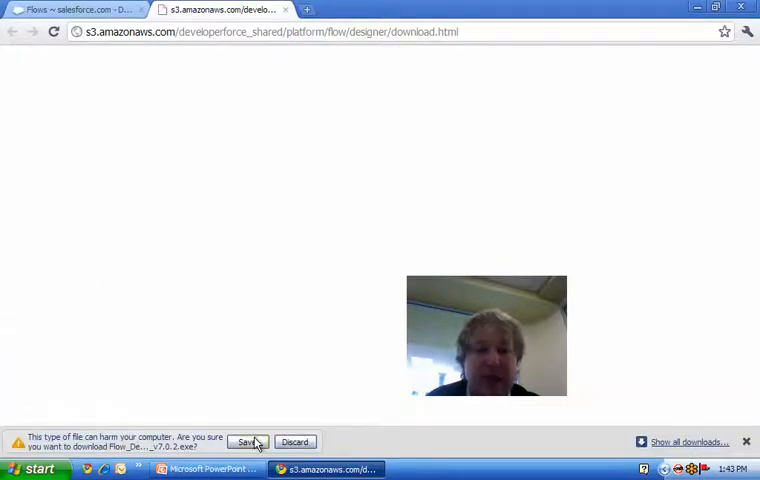
{"action": "left_click", "coordinate": [244, 442]}
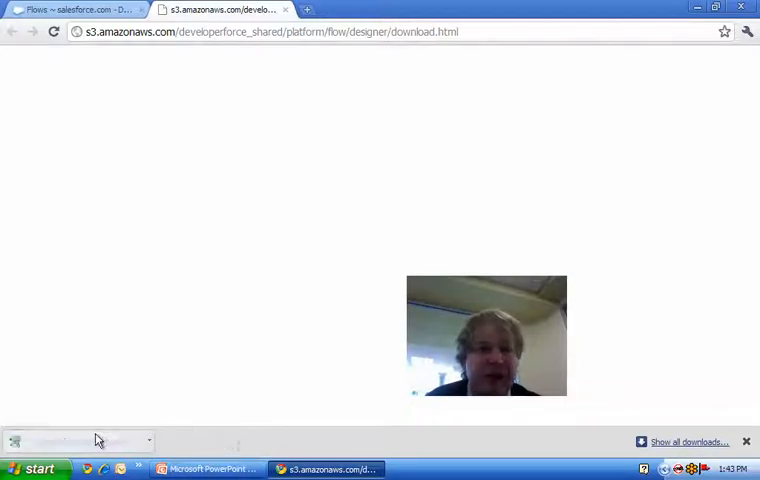
{"action": "left_click", "coordinate": [76, 440]}
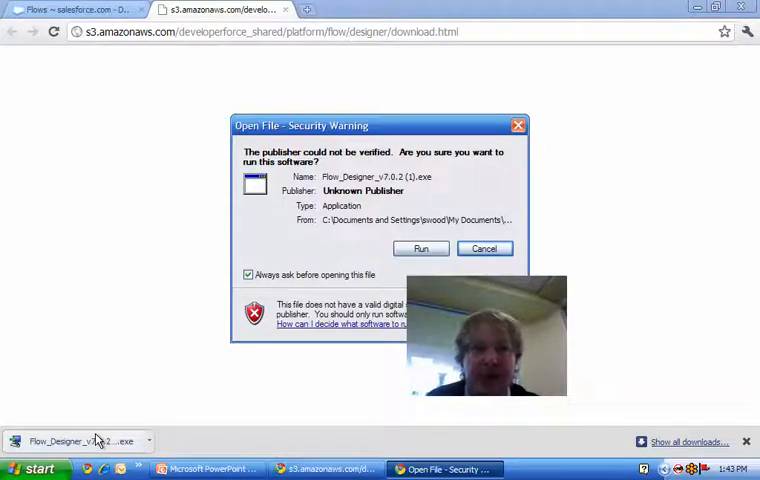
{"action": "mouse_move", "coordinate": [196, 364]}
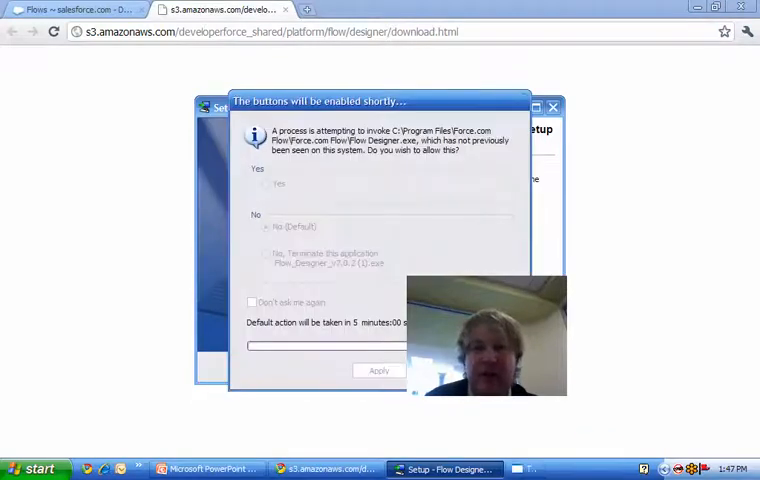
{"action": "left_click", "coordinate": [264, 184]}
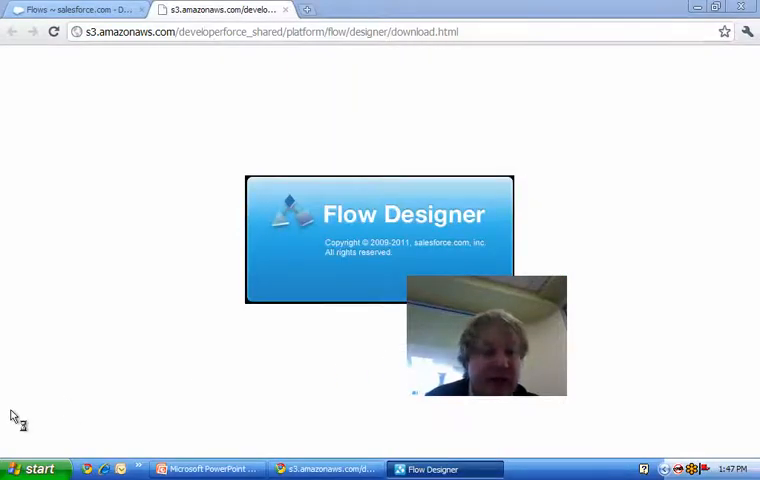
Step: Browse Start > All Programs toward the Force.com Flow folder containing Flow Designer v7.0.2
{"action": "left_click", "coordinate": [36, 468]}
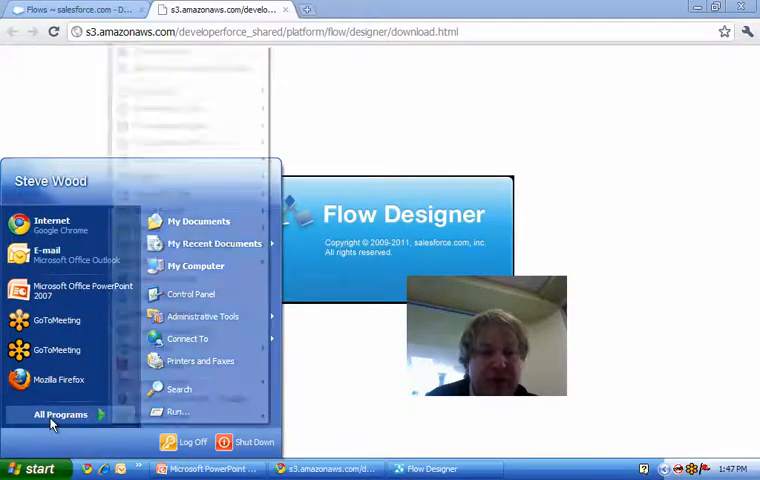
{"action": "left_click", "coordinate": [60, 414]}
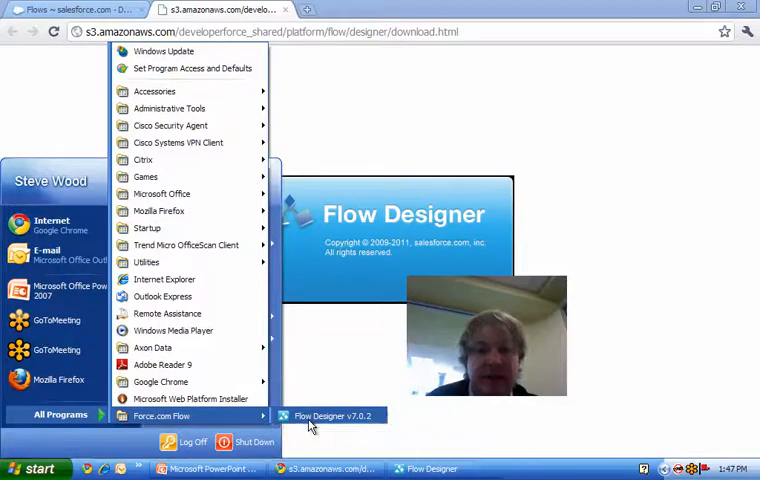
{"action": "mouse_move", "coordinate": [330, 416]}
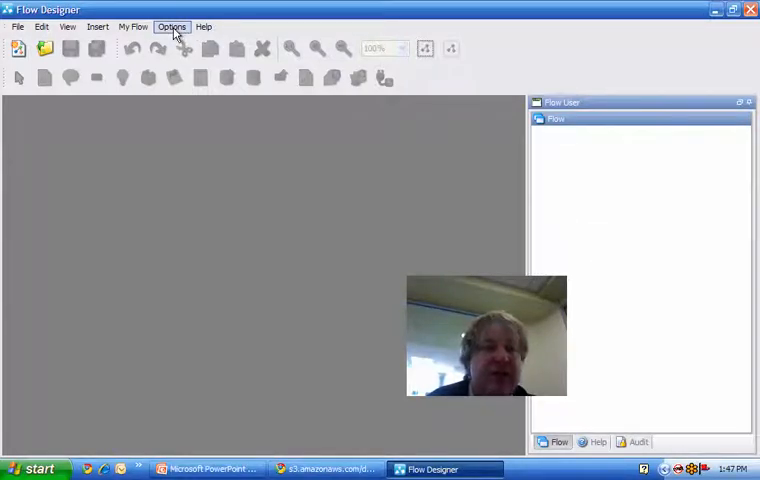
Step: Enter Salesforce.com credentials in Settings, test the connection successfully and save
{"action": "left_click", "coordinate": [172, 26]}
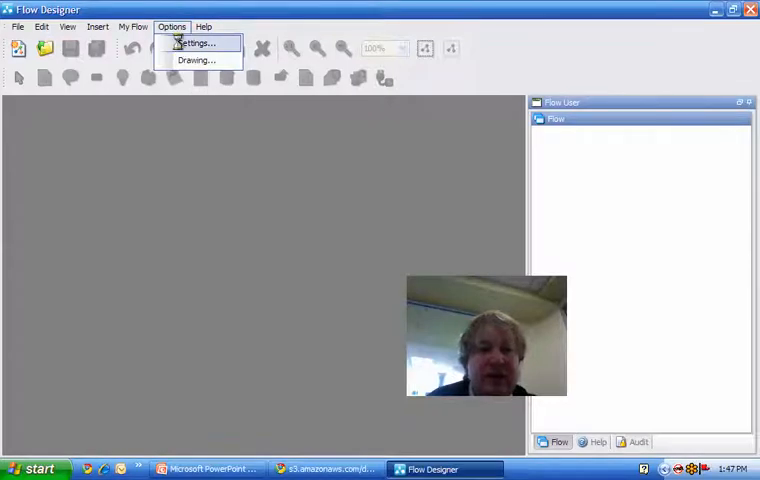
{"action": "left_click", "coordinate": [196, 42]}
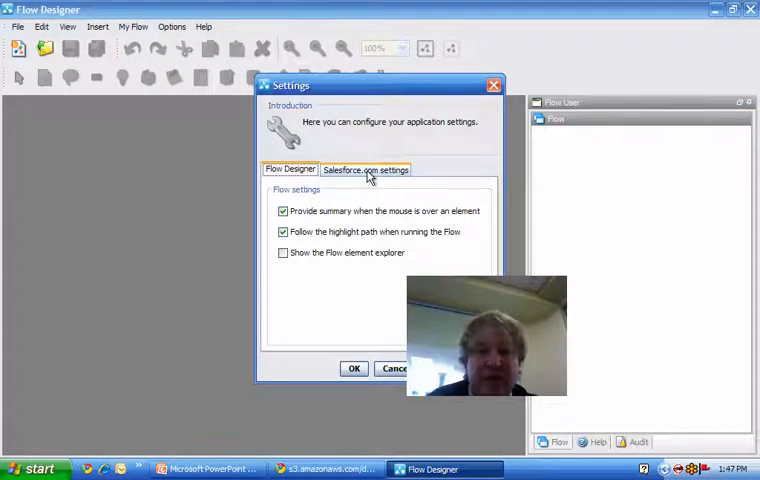
{"action": "left_click", "coordinate": [366, 168]}
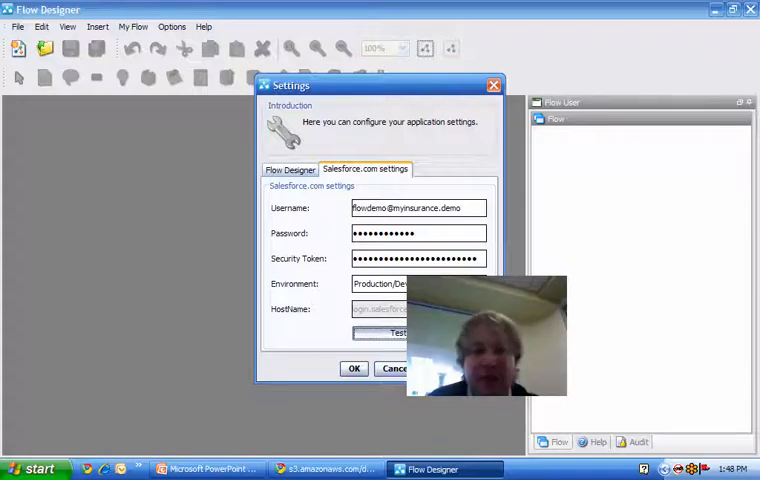
{"action": "left_click", "coordinate": [398, 332]}
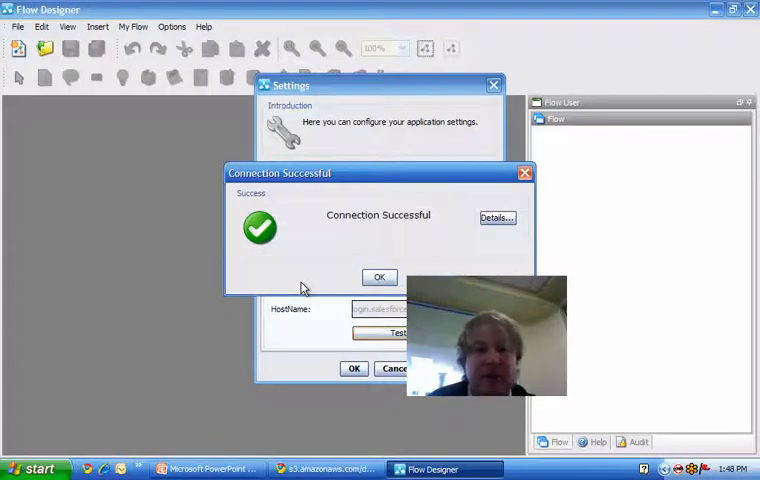
{"action": "left_click", "coordinate": [380, 276]}
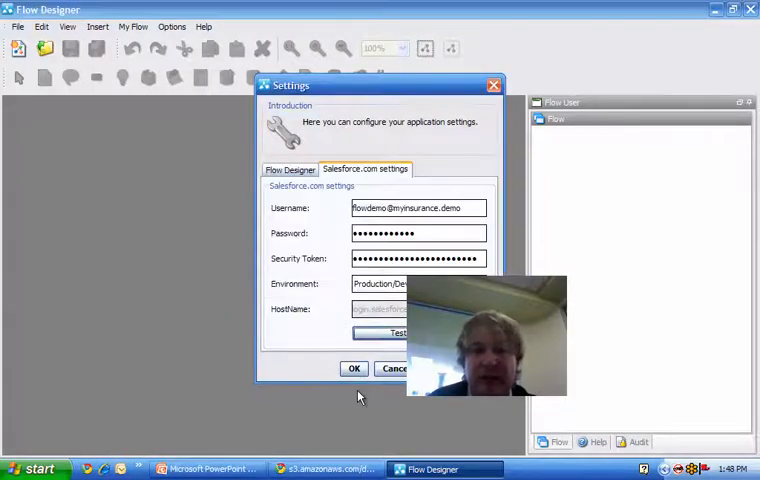
{"action": "left_click", "coordinate": [354, 368]}
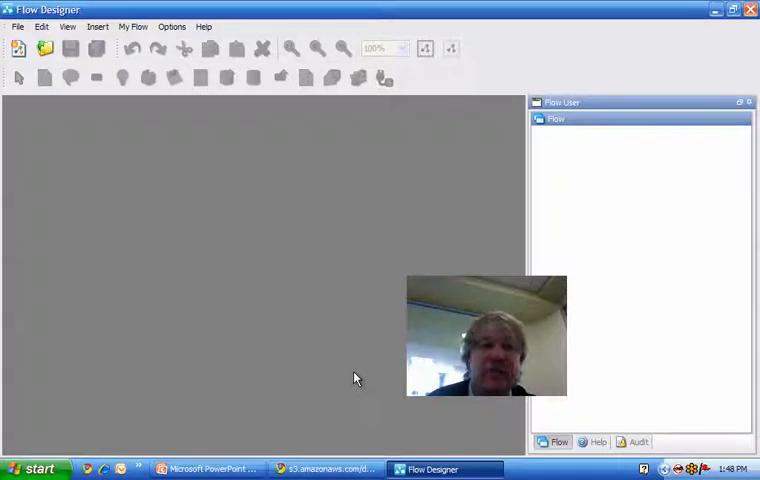
{"action": "mouse_move", "coordinate": [344, 352]}
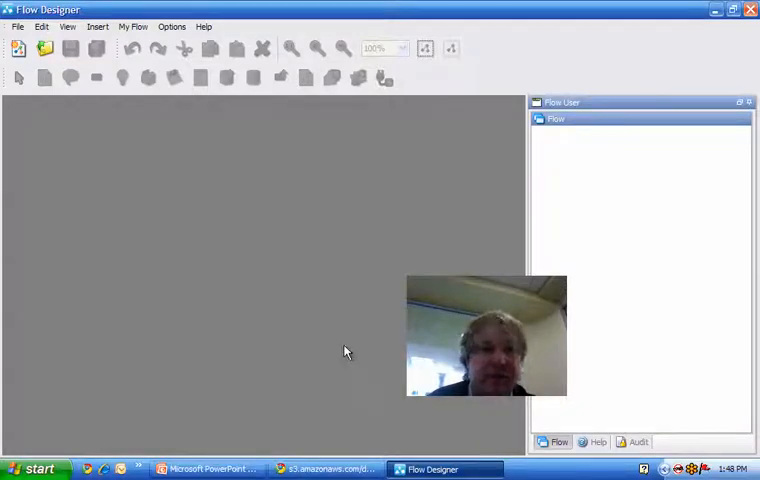
{"action": "mouse_move", "coordinate": [216, 254]}
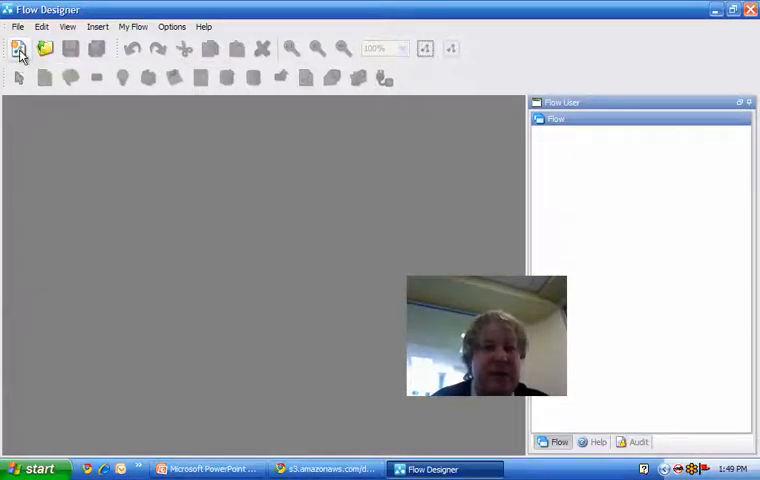
Step: Create a new flow named LeadFlow via the Edit Flow Summary dialog
{"action": "left_click", "coordinate": [20, 48]}
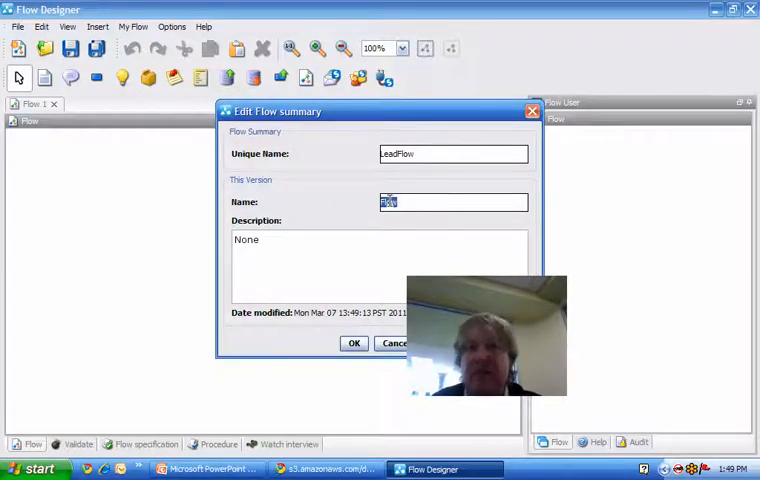
{"action": "type", "text": "Lead"}
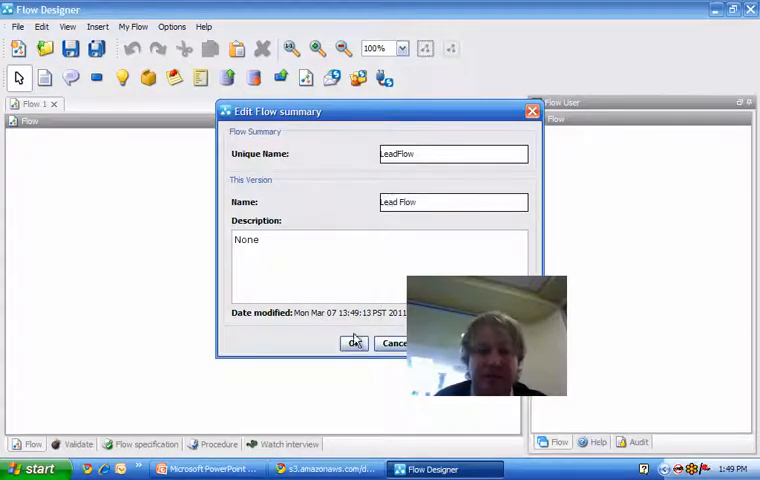
{"action": "left_click", "coordinate": [354, 344]}
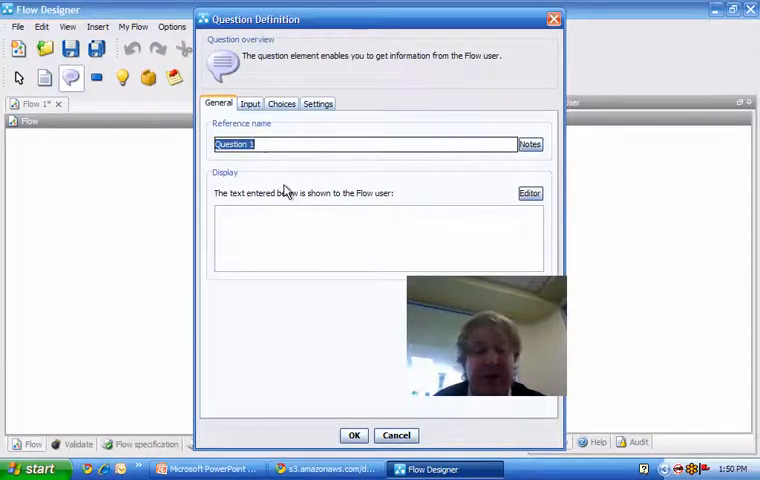
Step: Define the Surname question 'Please provide your surname' with input prompt 'Surname:' and save it
{"action": "type", "text": "Surname"}
{"action": "left_click", "coordinate": [378, 238]}
{"action": "type", "text": "P"}
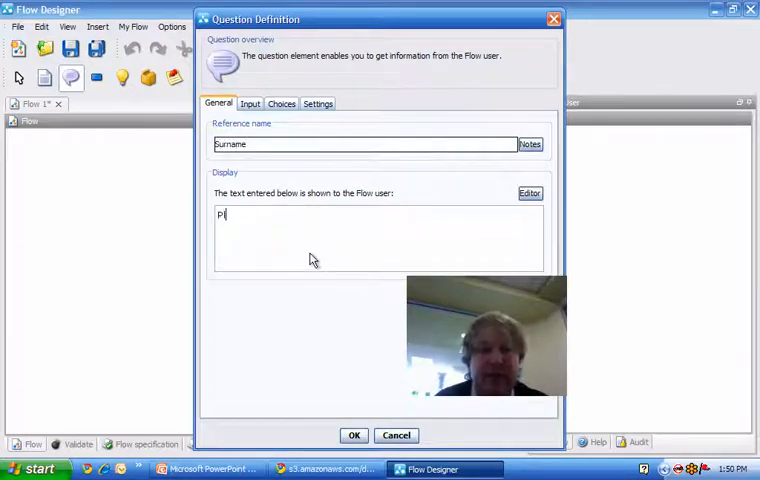
{"action": "type", "text": "lease provide you r"}
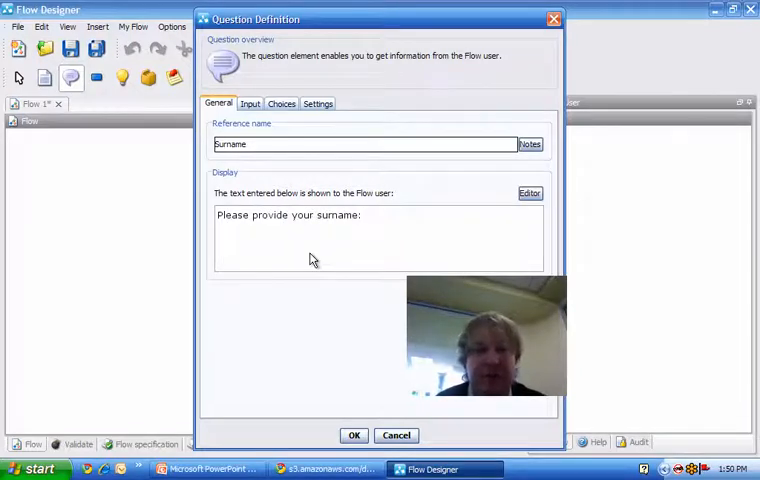
{"action": "left_click", "coordinate": [250, 104]}
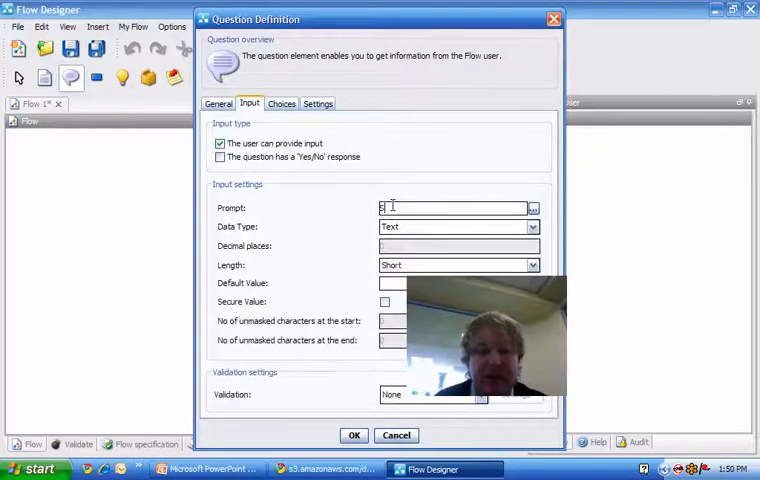
{"action": "type", "text": "Surname:"}
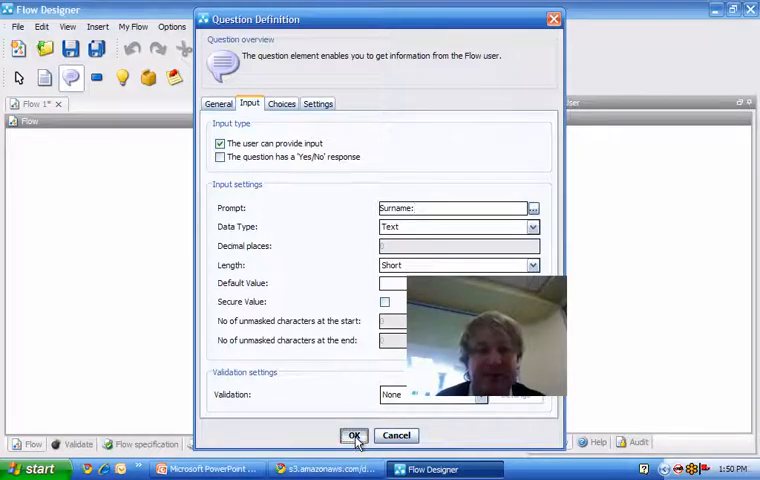
{"action": "left_click", "coordinate": [354, 436]}
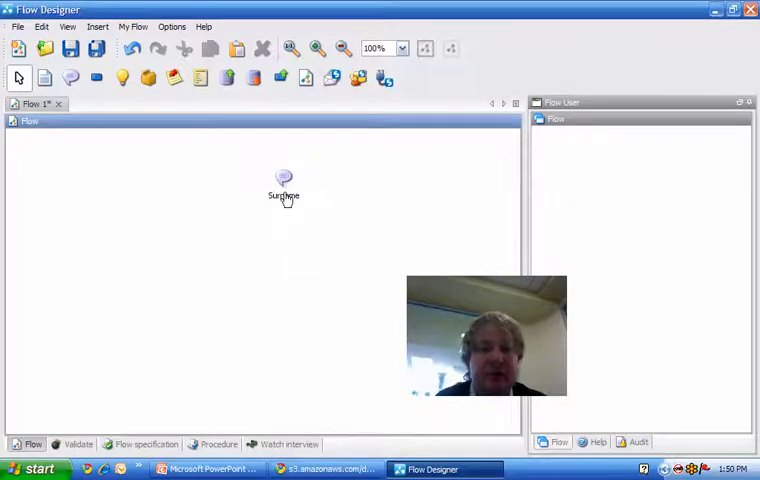
{"action": "mouse_move", "coordinate": [304, 252]}
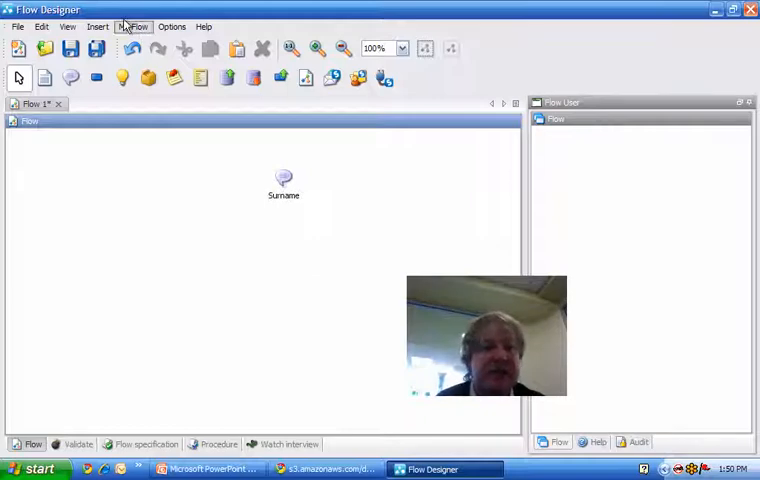
Step: Add a new data source with reference name 'Lead Source' from Edit > Data sources
{"action": "left_click", "coordinate": [40, 26]}
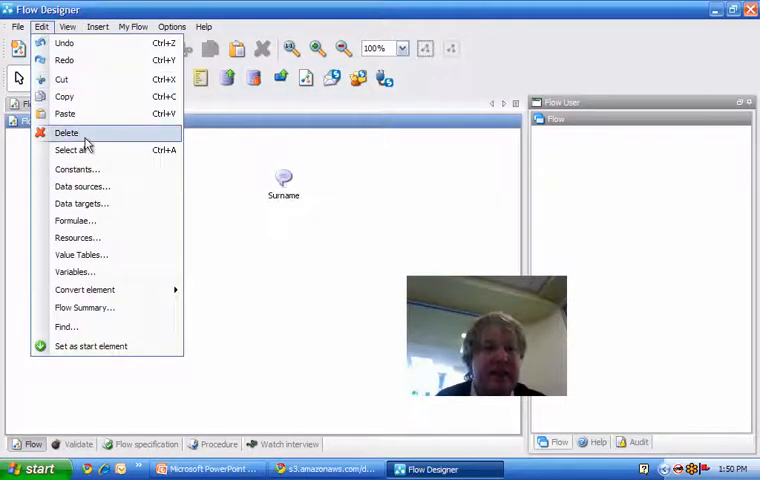
{"action": "left_click", "coordinate": [82, 186]}
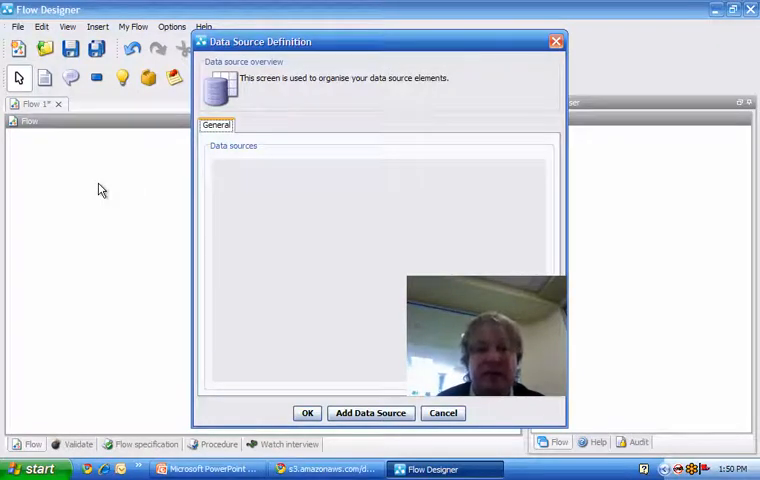
{"action": "left_click", "coordinate": [370, 412]}
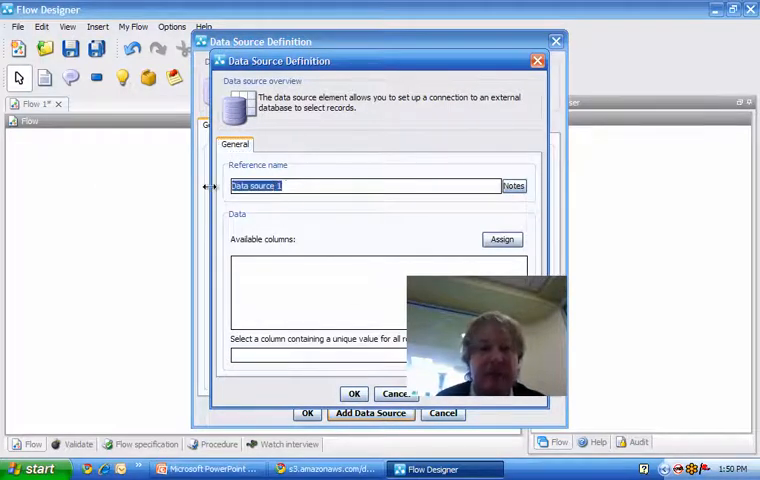
{"action": "type", "text": "Lead Source"}
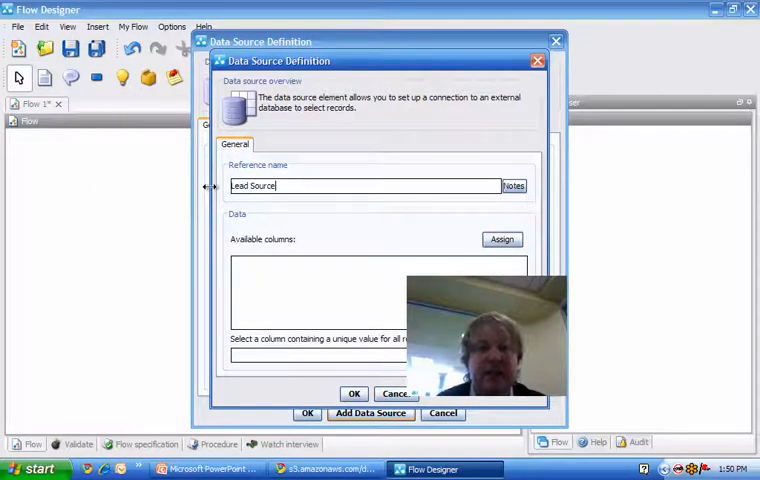
{"action": "mouse_move", "coordinate": [490, 264]}
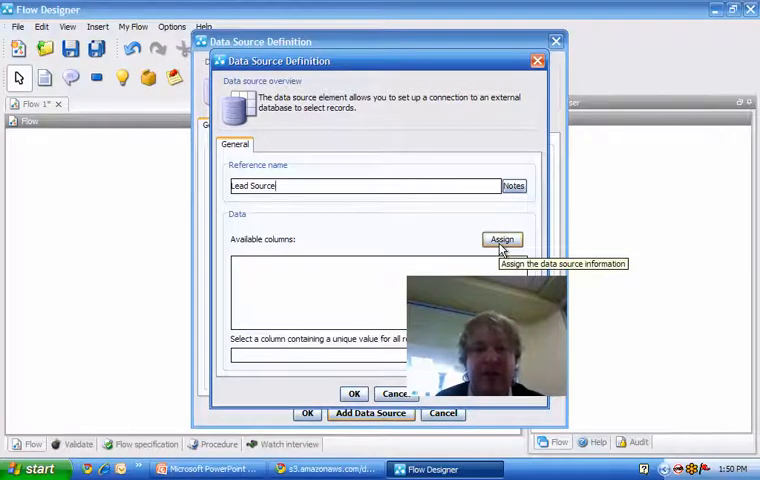
Step: Assign the Lead table as the source for Lead Source and confirm it
{"action": "left_click", "coordinate": [500, 240]}
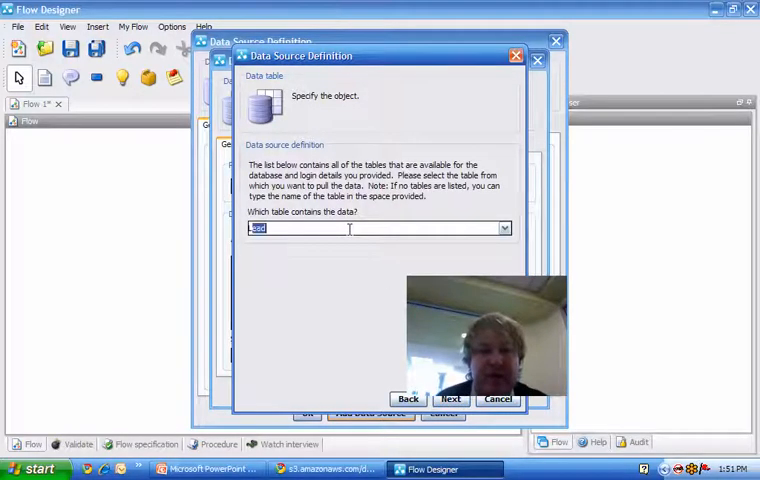
{"action": "left_click", "coordinate": [504, 228]}
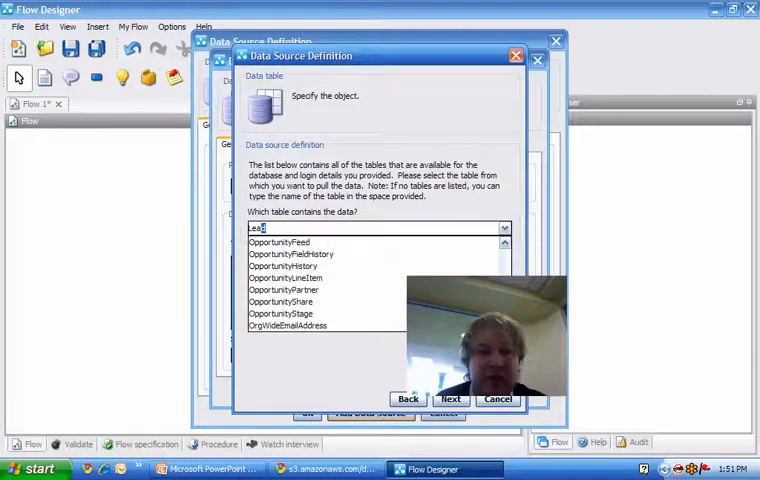
{"action": "type", "text": "Lead"}
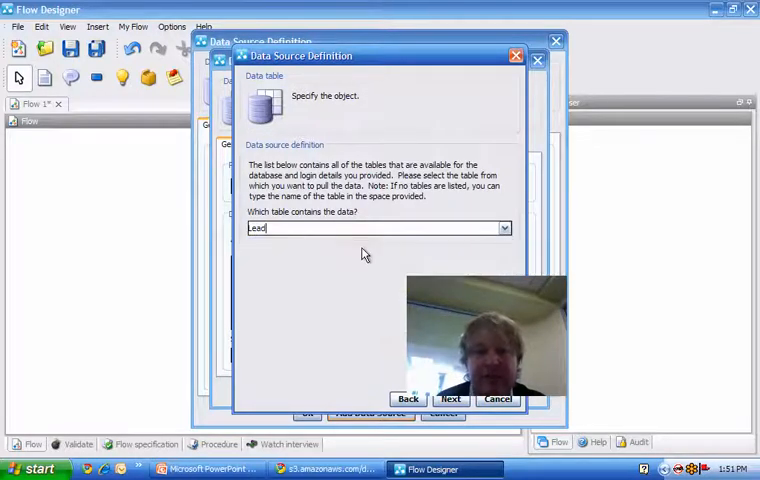
{"action": "left_click", "coordinate": [452, 398]}
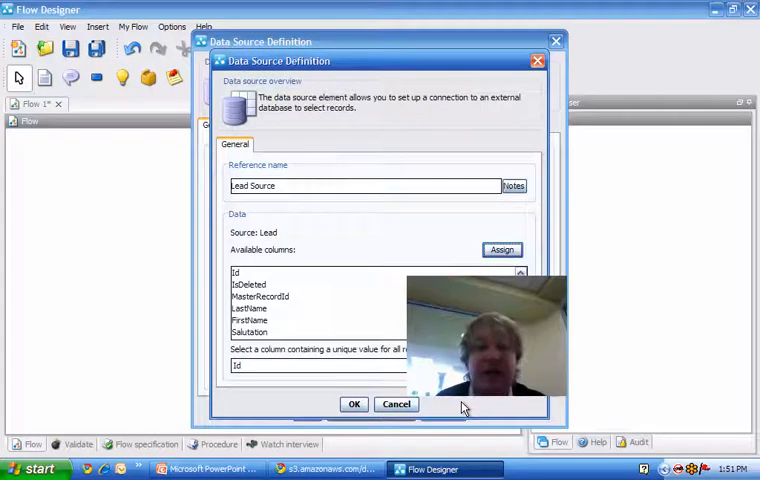
{"action": "mouse_move", "coordinate": [360, 312]}
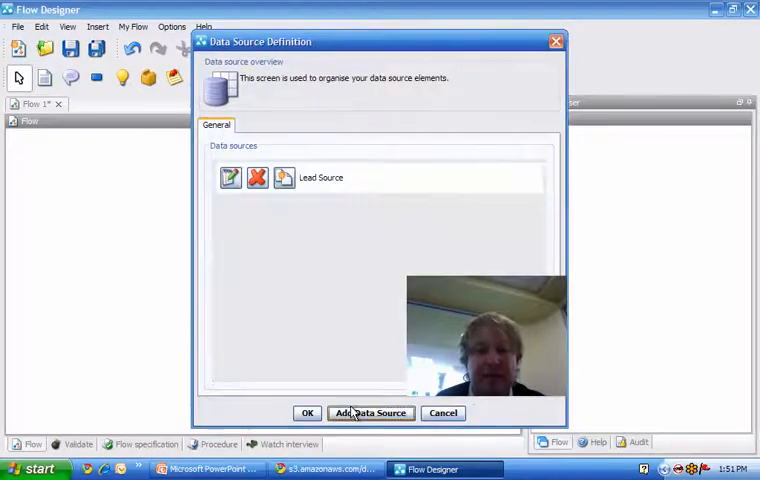
Step: Add a 'Lead Selection' question showing 'Please select your lead:' and begin its choice lookup
{"action": "left_click", "coordinate": [308, 412]}
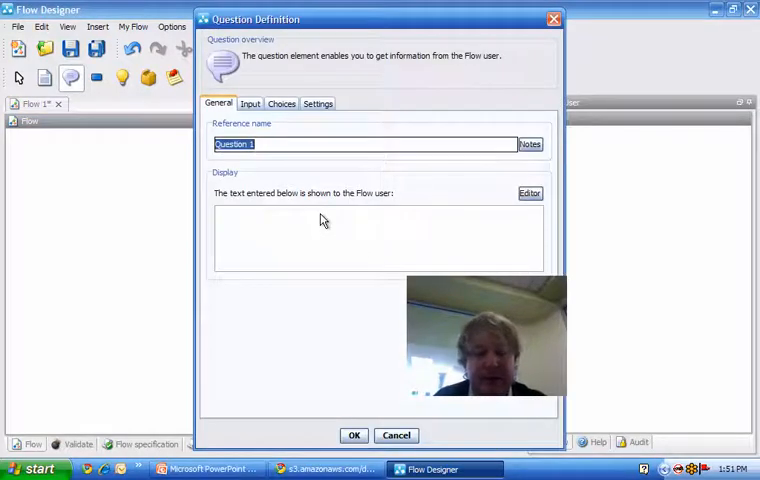
{"action": "type", "text": "Lead Sle"}
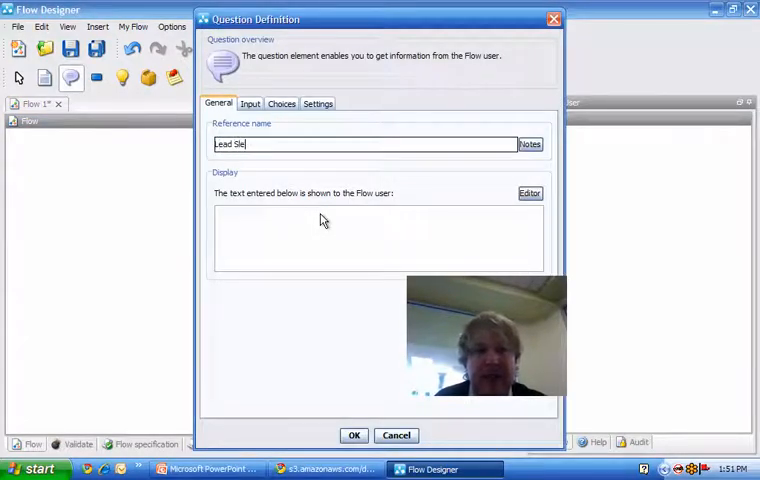
{"action": "type", "text": "Please select your lead:"}
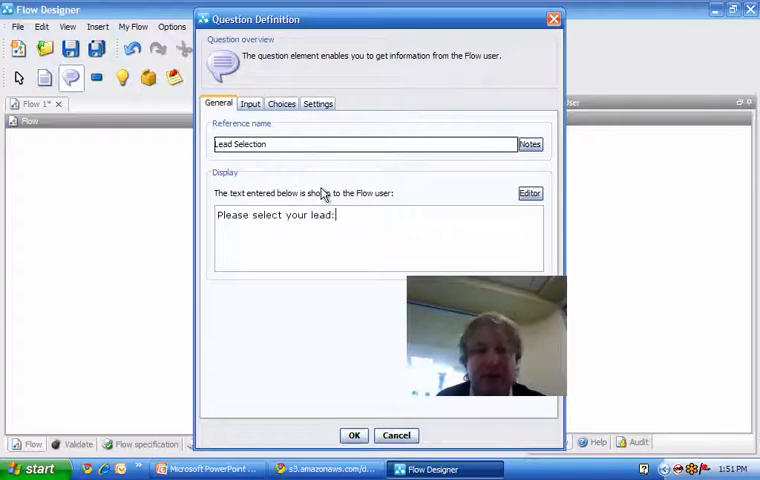
{"action": "left_click", "coordinate": [354, 436]}
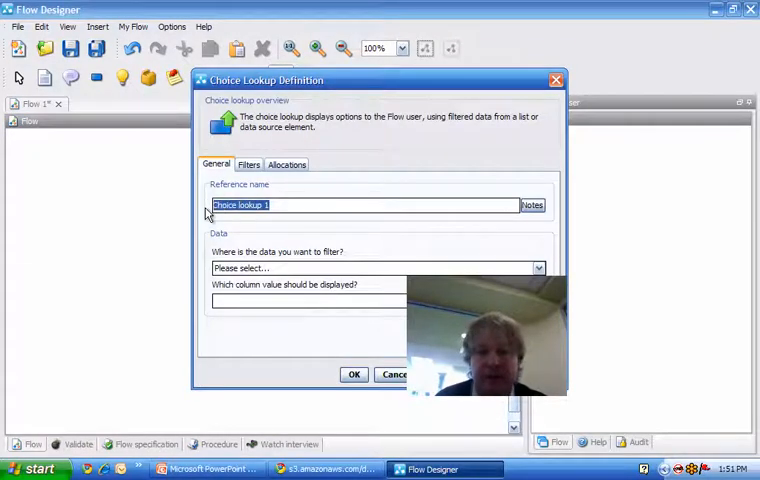
Step: Name the lookup 'Lead List', filter LastName contains [Surname], and save it
{"action": "type", "text": "Lead List"}
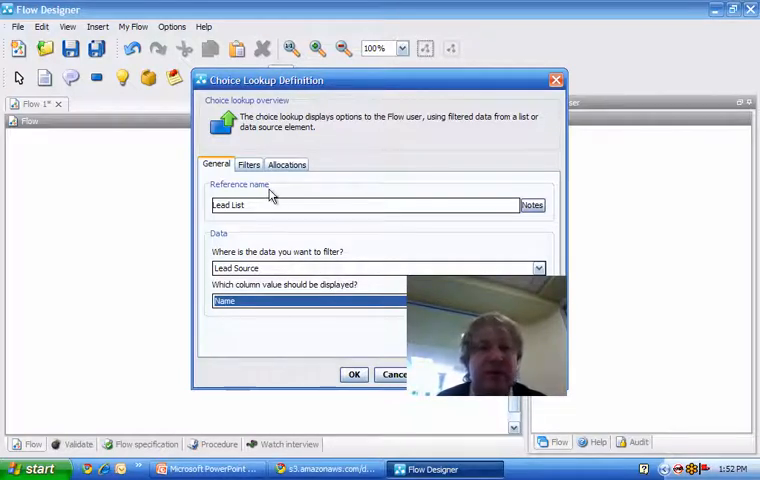
{"action": "left_click", "coordinate": [248, 164]}
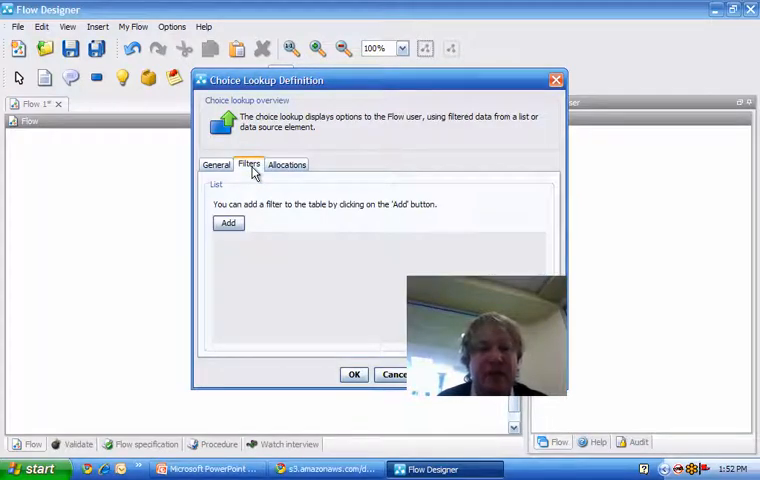
{"action": "left_click", "coordinate": [228, 224]}
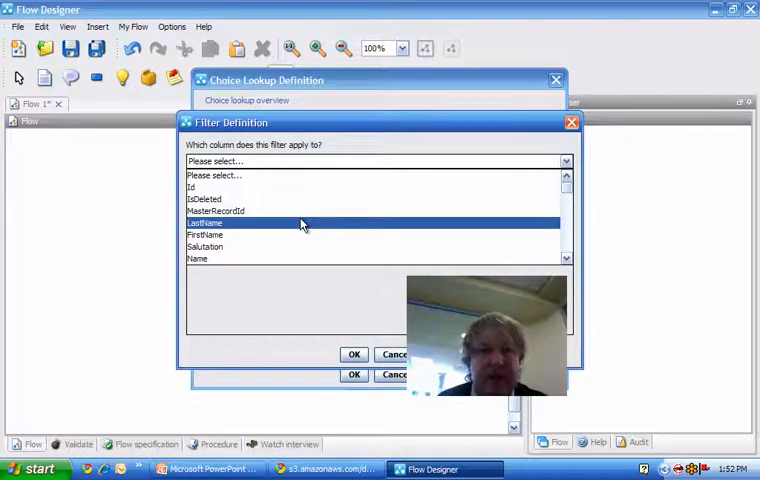
{"action": "left_click", "coordinate": [202, 222]}
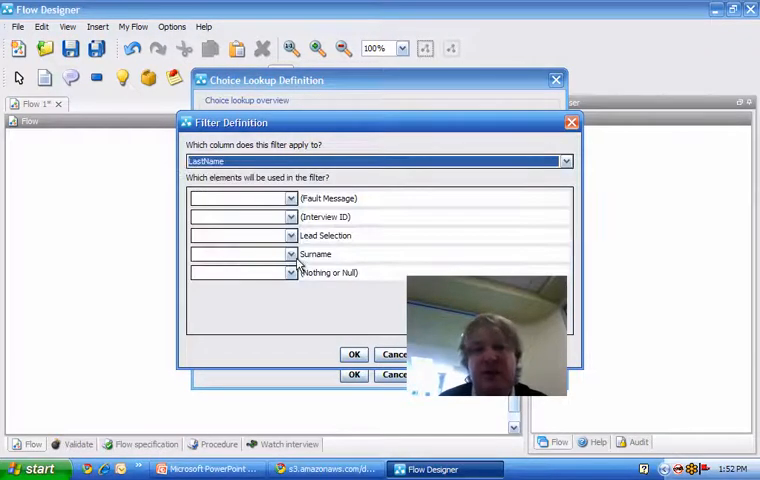
{"action": "left_click", "coordinate": [290, 272]}
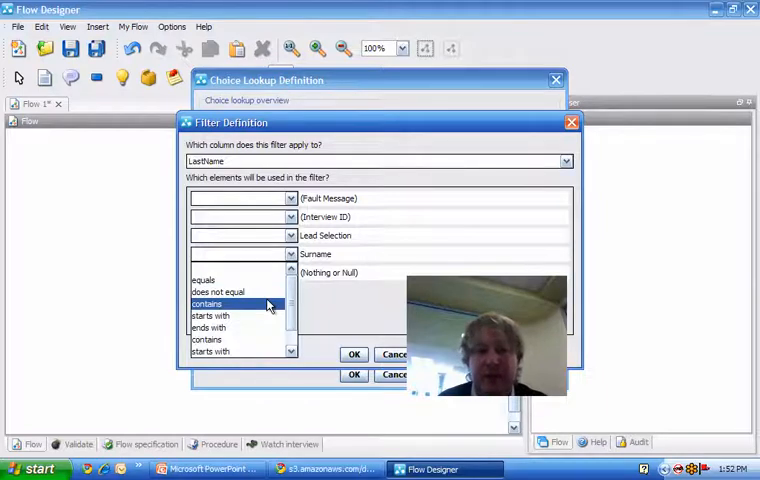
{"action": "left_click", "coordinate": [208, 304]}
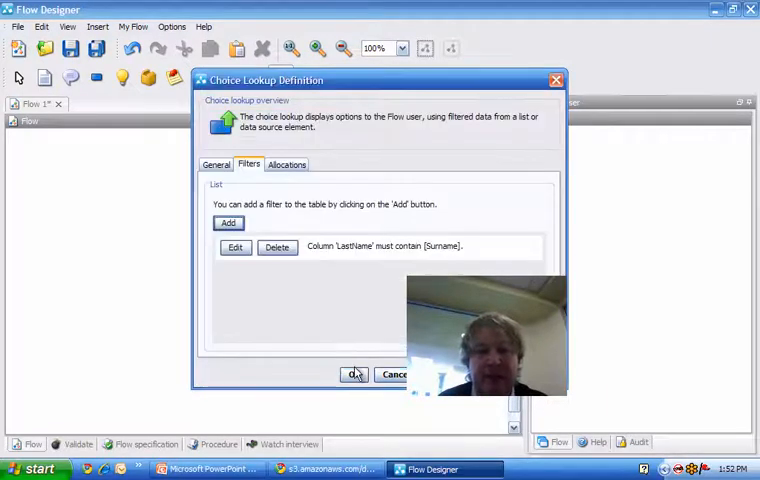
{"action": "left_click", "coordinate": [354, 374]}
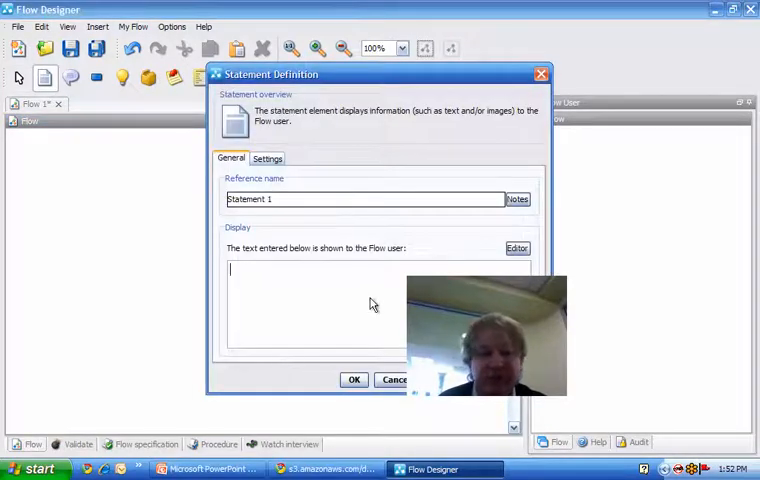
Step: Label Statement 1 with 'Thank:' and connect it below Lead List in the LeadFlow chain
{"action": "type", "text": "Thank:"}
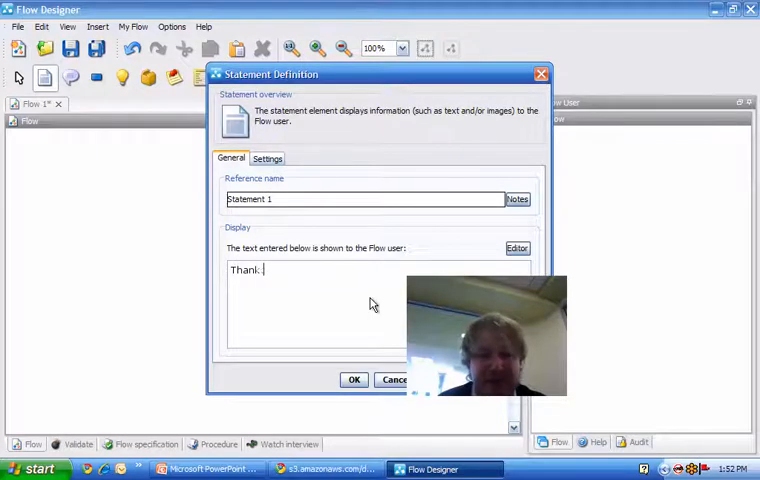
{"action": "left_click", "coordinate": [354, 380]}
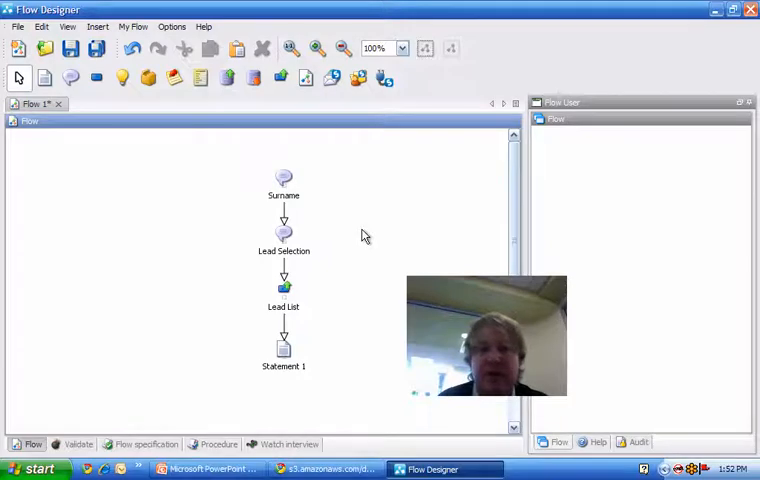
{"action": "mouse_move", "coordinate": [344, 206]}
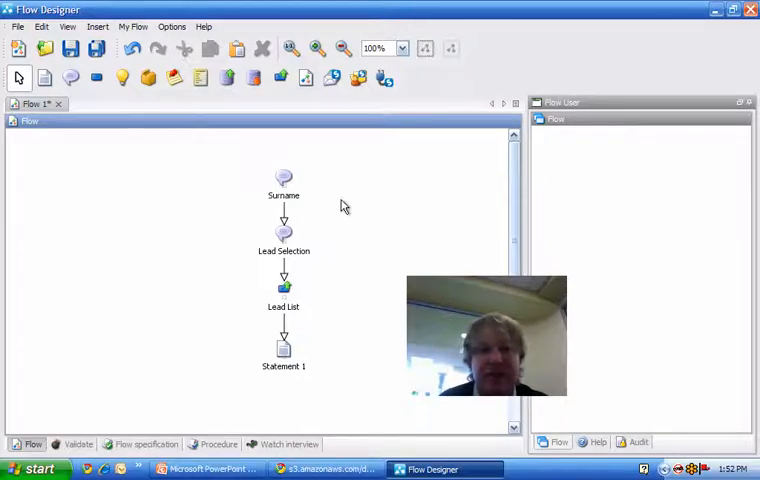
Step: Save the LeadFlow to disk in My Documents under the file name 'Lead Flow'
{"action": "left_click", "coordinate": [284, 180]}
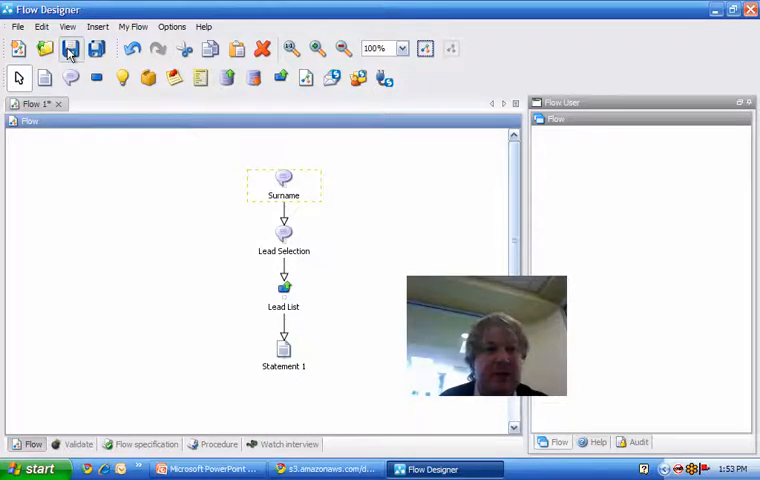
{"action": "left_click", "coordinate": [70, 48]}
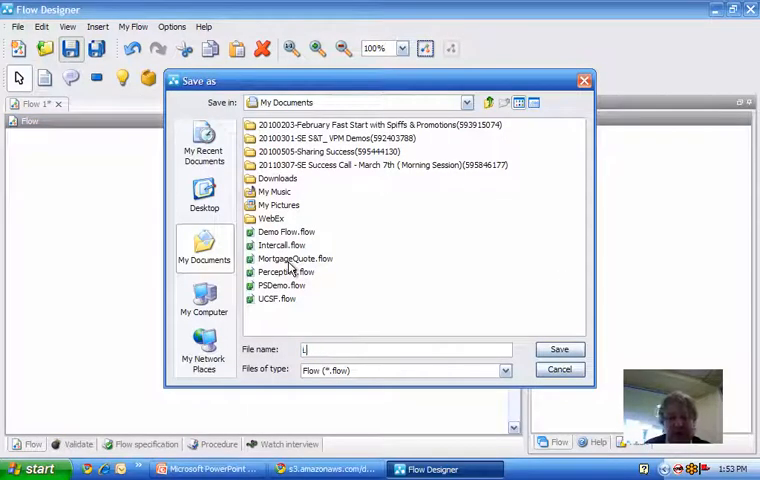
{"action": "type", "text": "Lead Flow"}
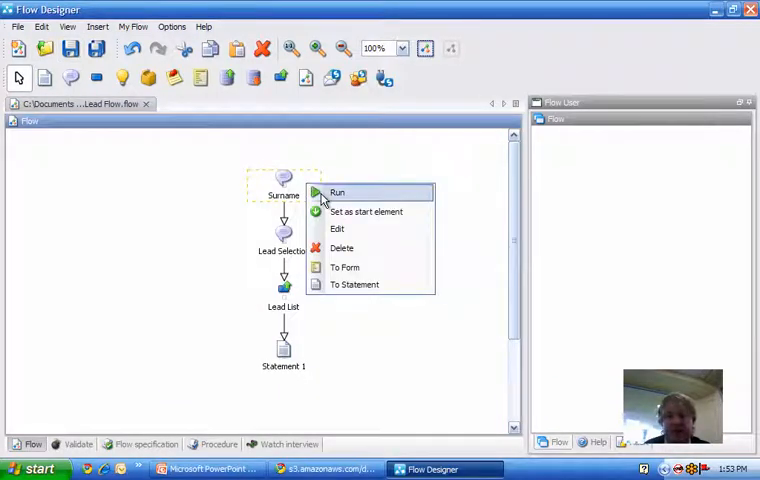
{"action": "left_click", "coordinate": [338, 192]}
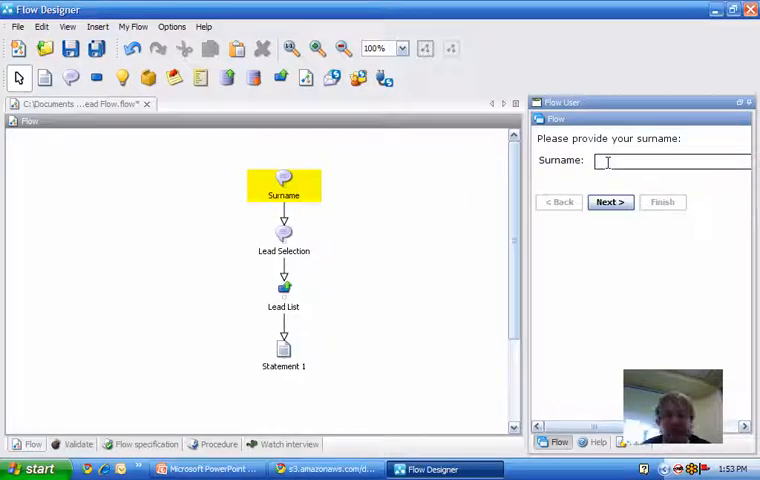
{"action": "type", "text": "Wood"}
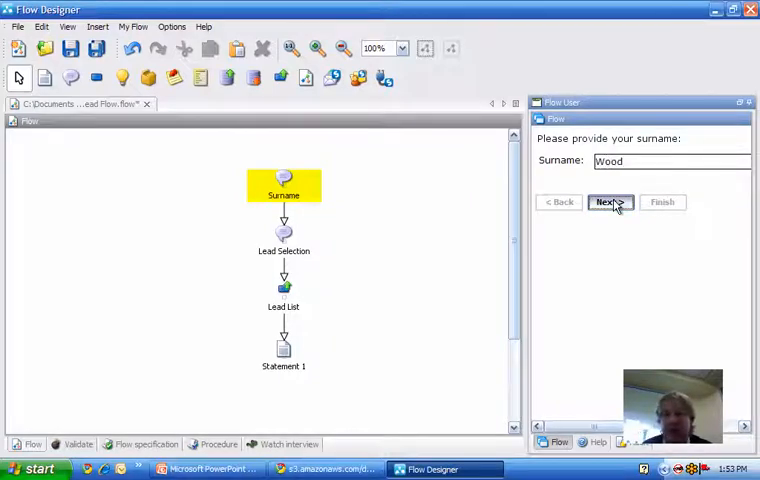
{"action": "left_click", "coordinate": [610, 202]}
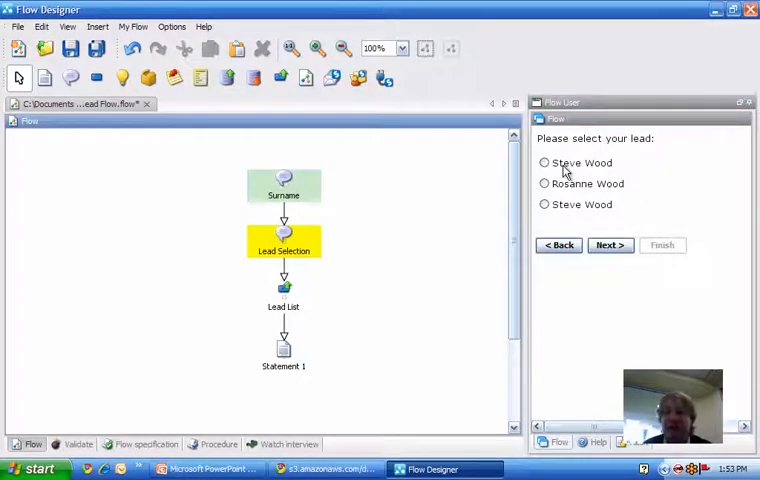
{"action": "mouse_move", "coordinate": [556, 188]}
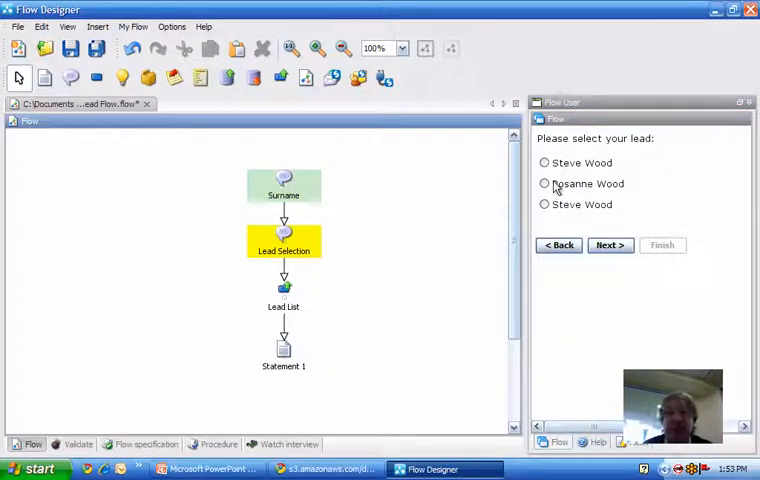
{"action": "left_click", "coordinate": [610, 244]}
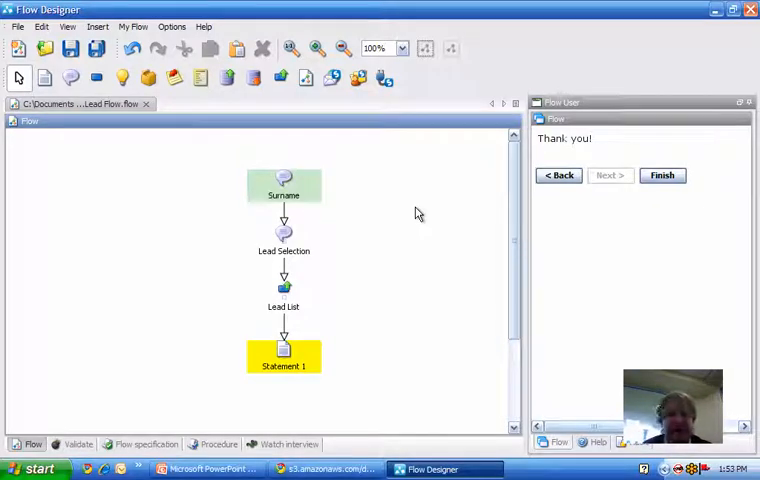
{"action": "mouse_move", "coordinate": [368, 356]}
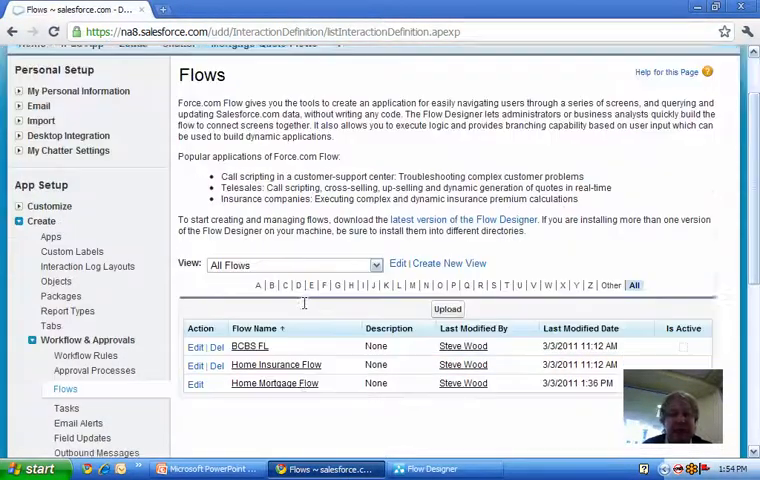
Step: Upload 'Lead Flow.flow' from My Documents as a new flow from Setup > Flows
{"action": "scroll", "scroll_direction": "down", "scroll_amount": 3}
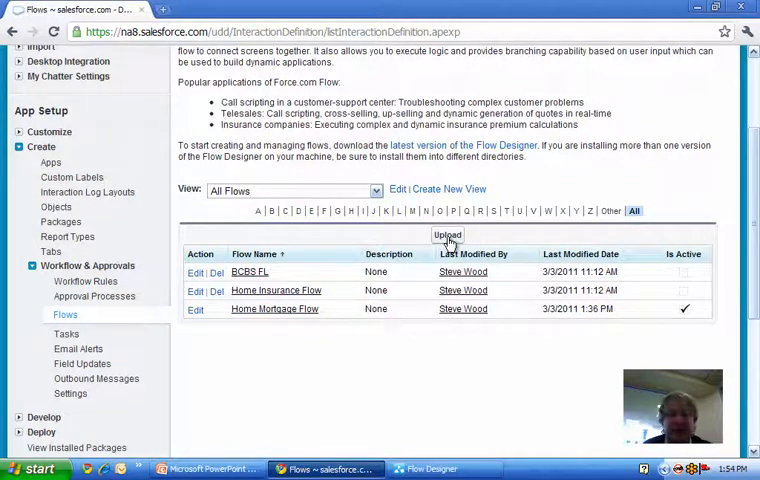
{"action": "left_click", "coordinate": [448, 234]}
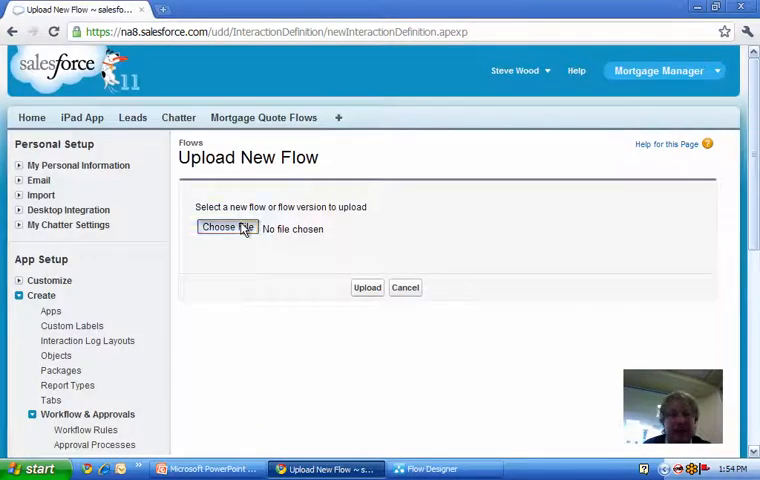
{"action": "left_click", "coordinate": [228, 228]}
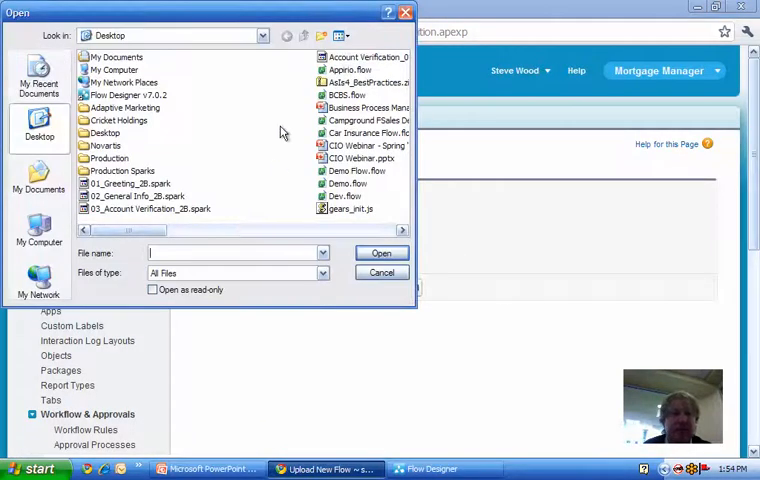
{"action": "left_click", "coordinate": [40, 184]}
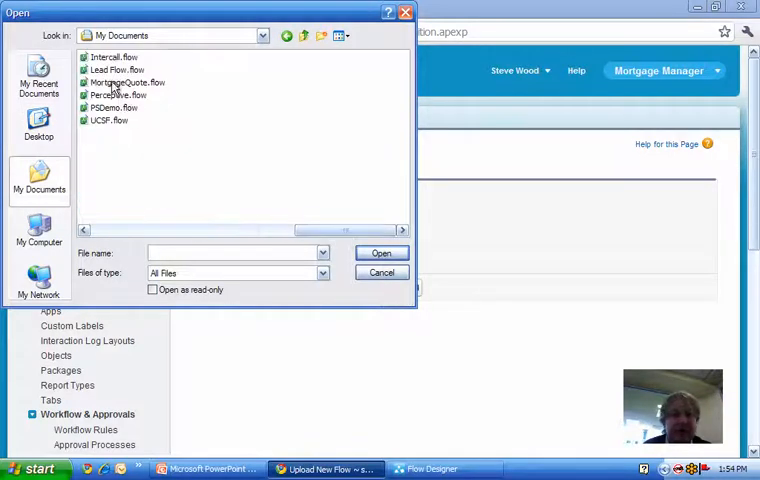
{"action": "left_click", "coordinate": [380, 272]}
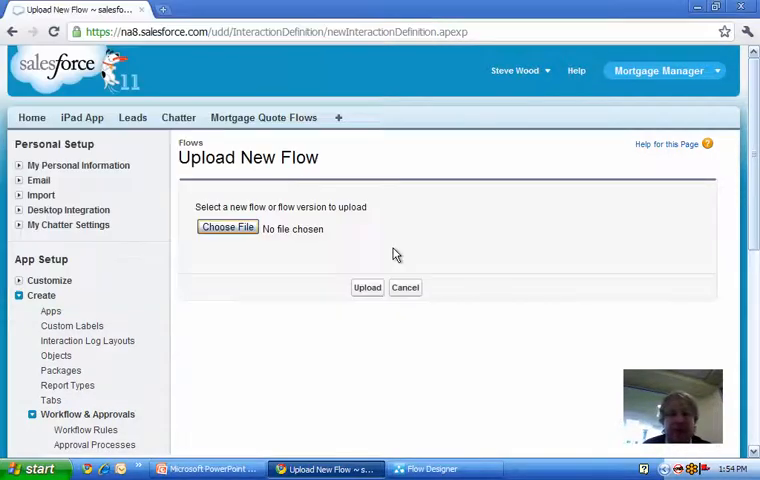
{"action": "left_click", "coordinate": [368, 288]}
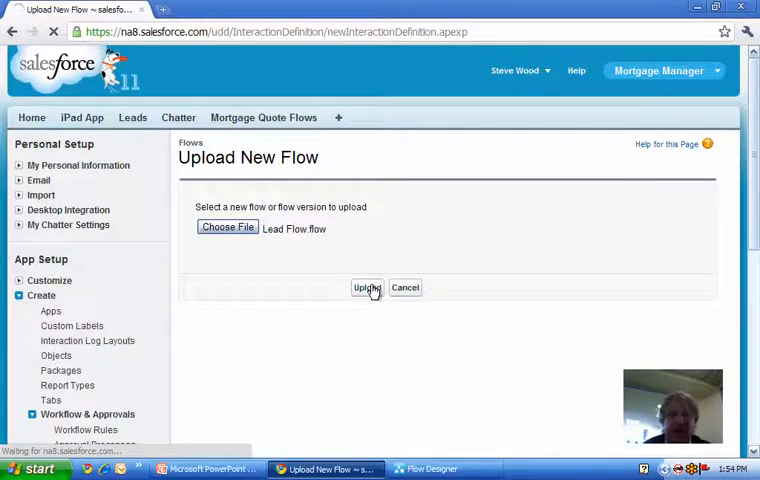
{"action": "left_click", "coordinate": [368, 288]}
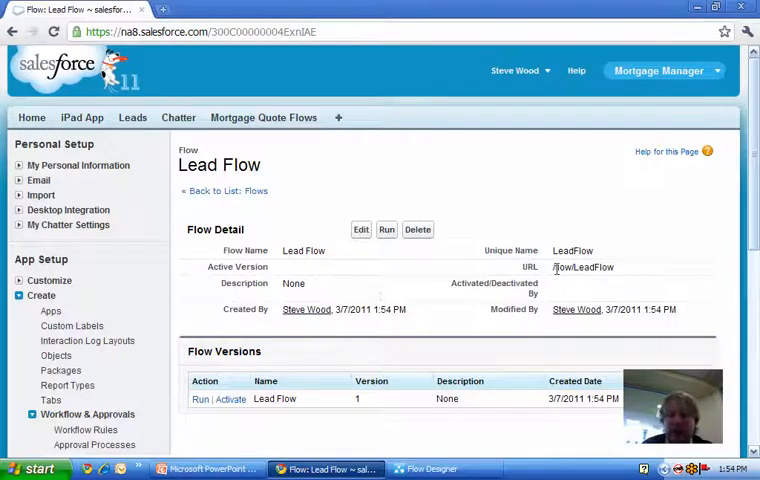
Step: Select the flow's URL and start a live run of Lead Flow version 1
{"action": "double_click", "coordinate": [582, 268]}
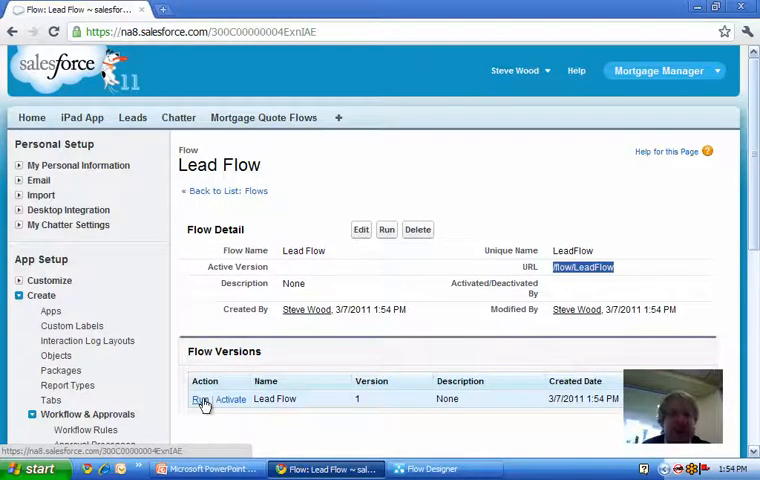
{"action": "left_click", "coordinate": [198, 400]}
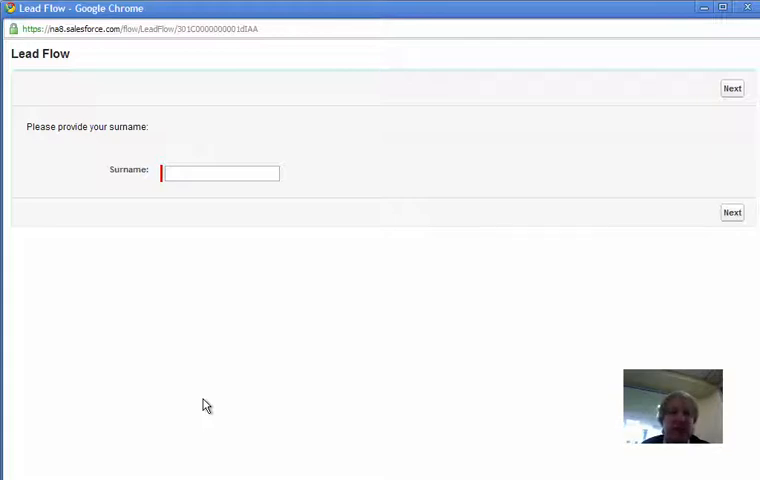
{"action": "mouse_move", "coordinate": [200, 238]}
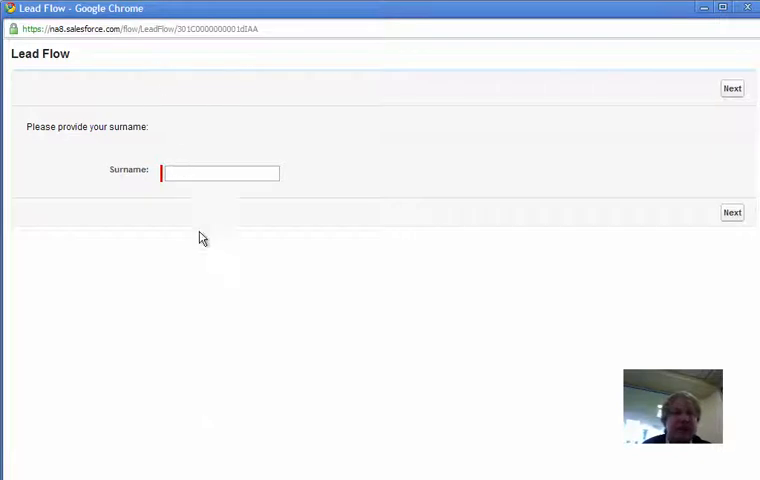
Step: Enter surname 'Wo', choose a Wood lead and finish the run at the thank-you screen
{"action": "type", "text": "Woo"}
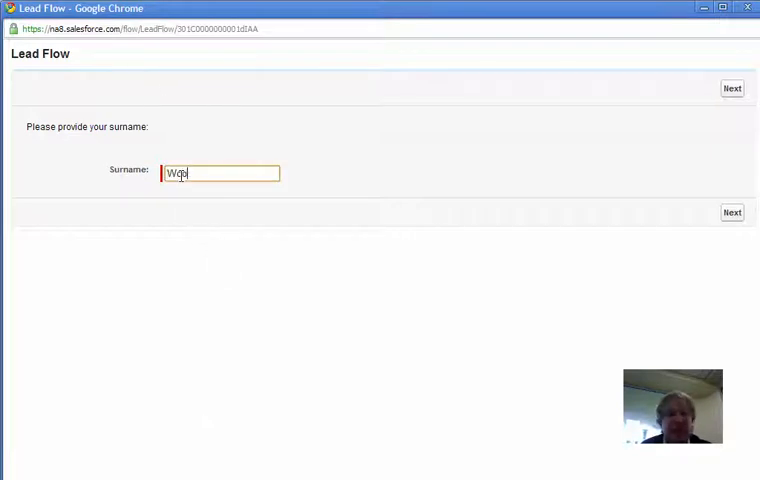
{"action": "left_click", "coordinate": [732, 212]}
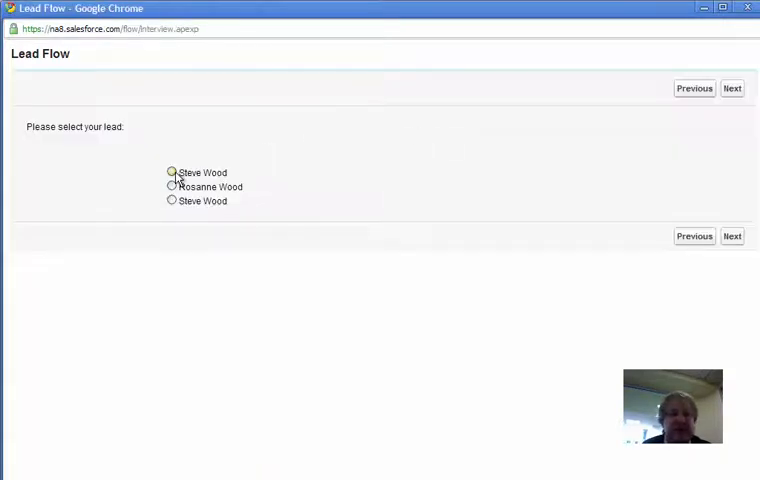
{"action": "left_click", "coordinate": [172, 172]}
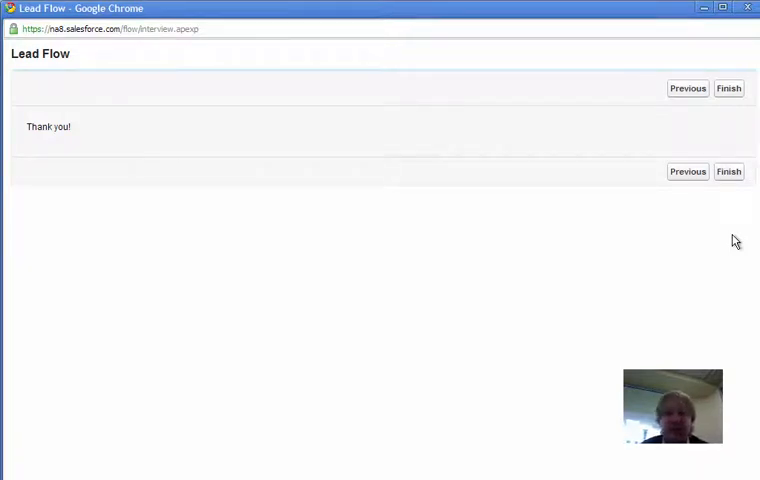
{"action": "left_click", "coordinate": [728, 172]}
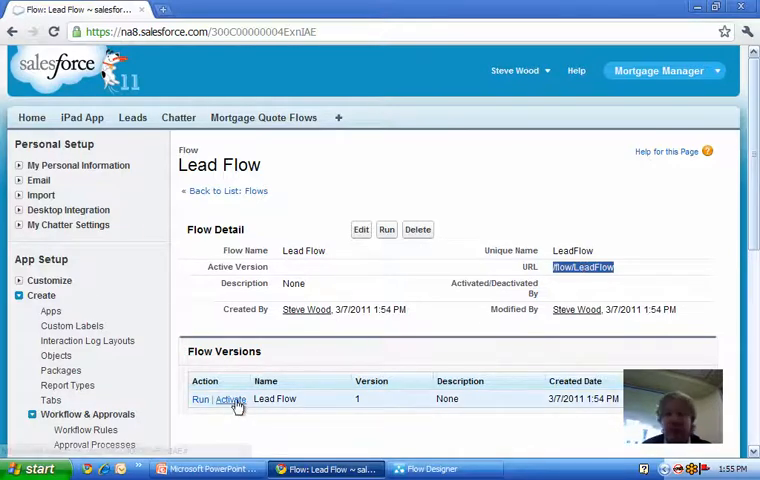
Step: Activate version 1 of Lead Flow from the Flow Versions list
{"action": "left_click", "coordinate": [232, 400]}
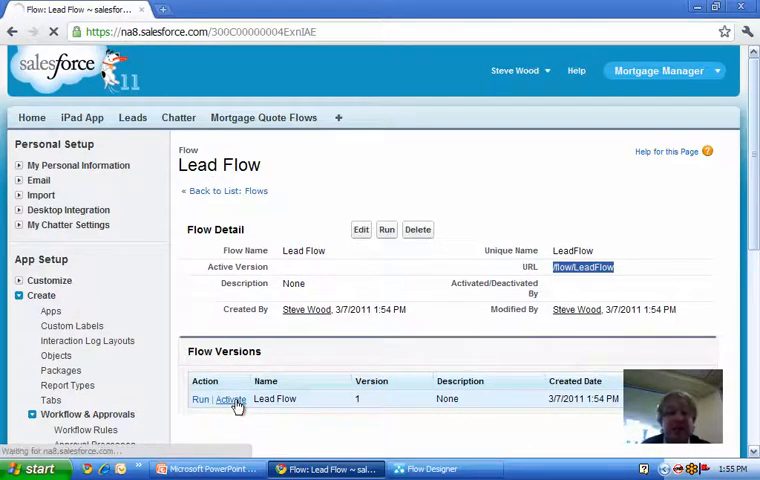